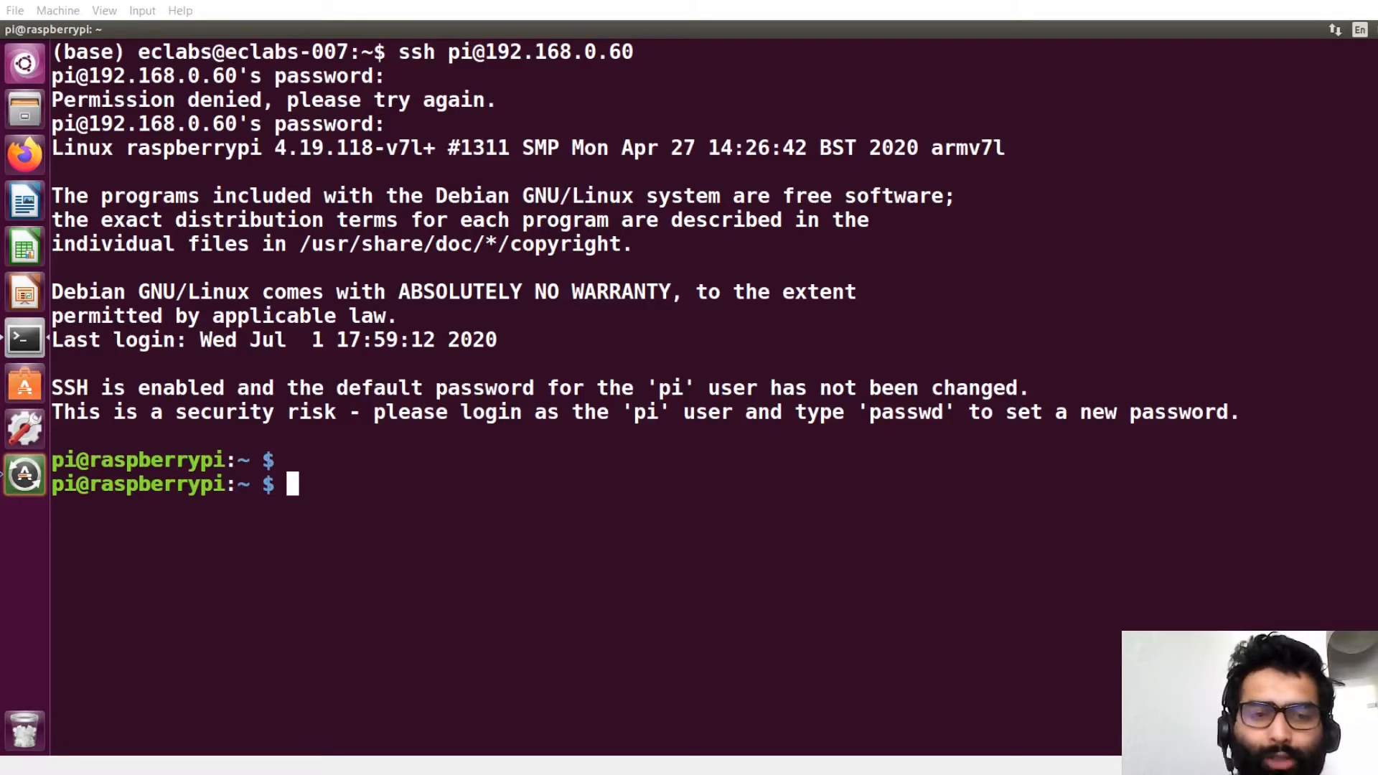
mouse_move(631, 524)
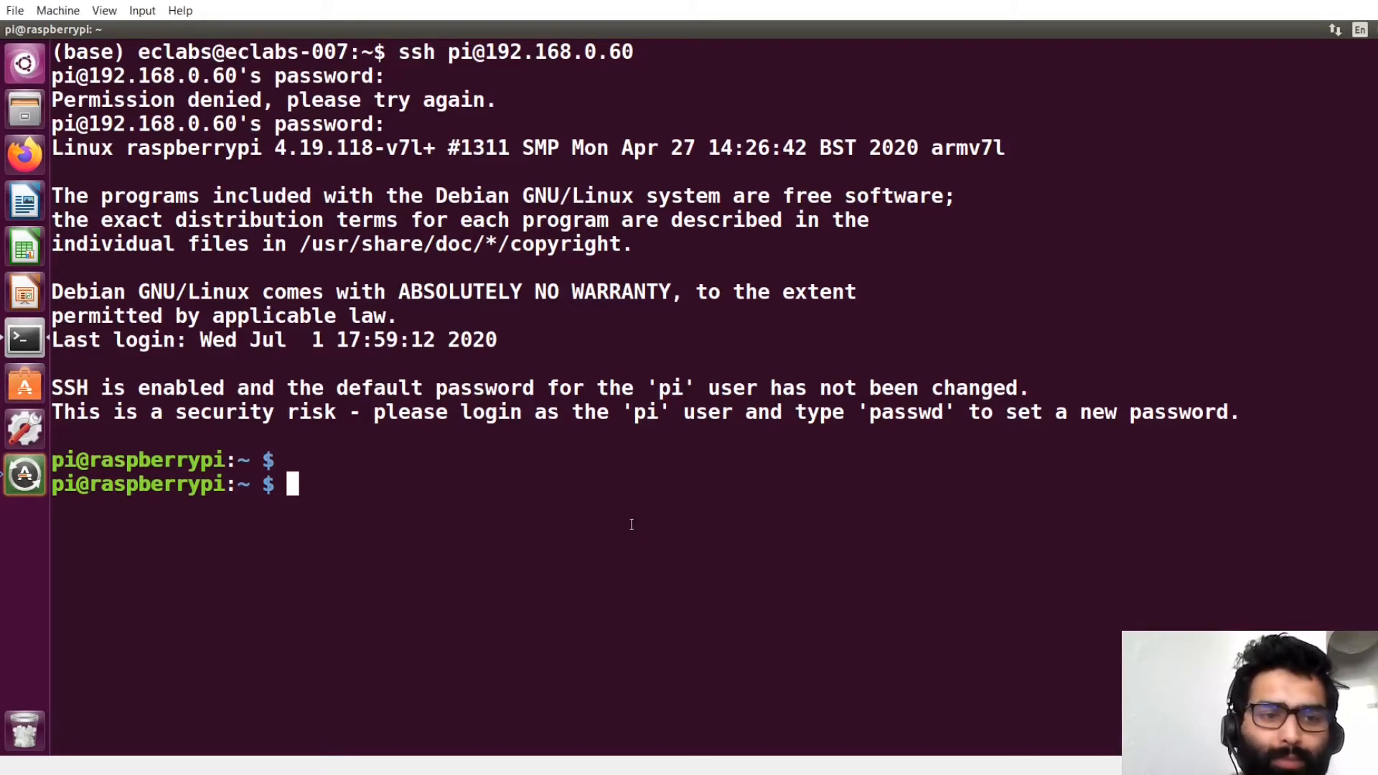
Empty /etc/wpa_supplicant/wpa_supplicant.conf via sudo cp /dev/null, then edit it with sudo nano.
text(sudo cp /dev/null /etc/wpa_supplicant/wpa_supplicant.conf)
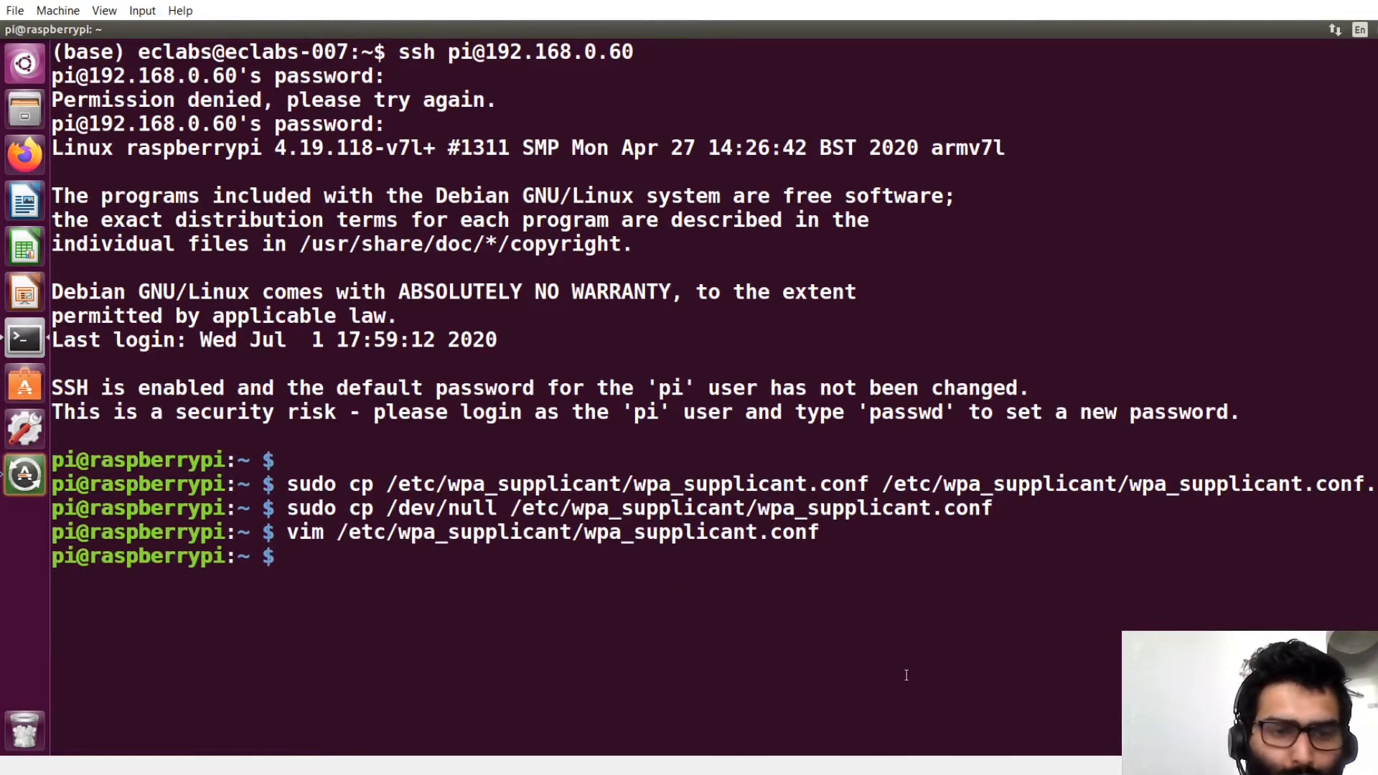
text(s)
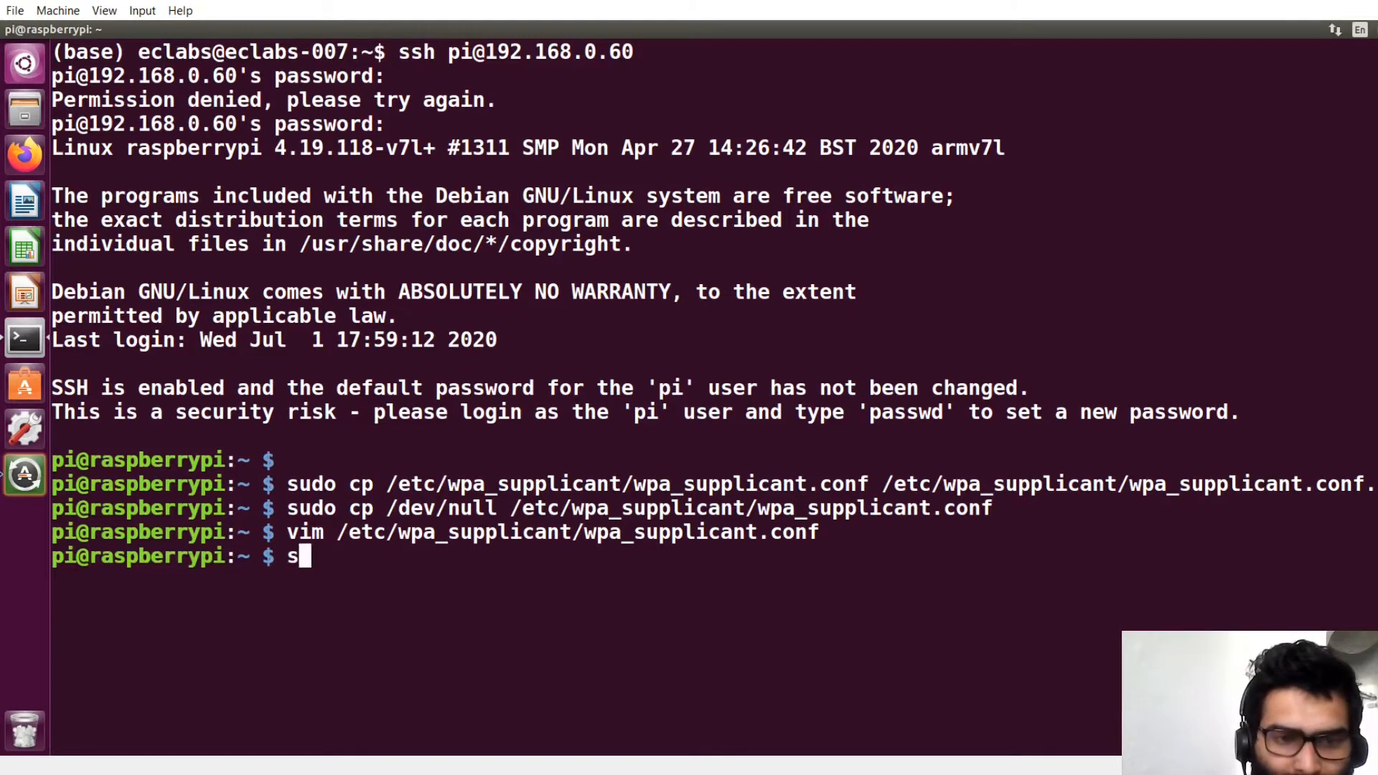
text(im /etc/wpa_supplicant/wpa_supplicant.conf)
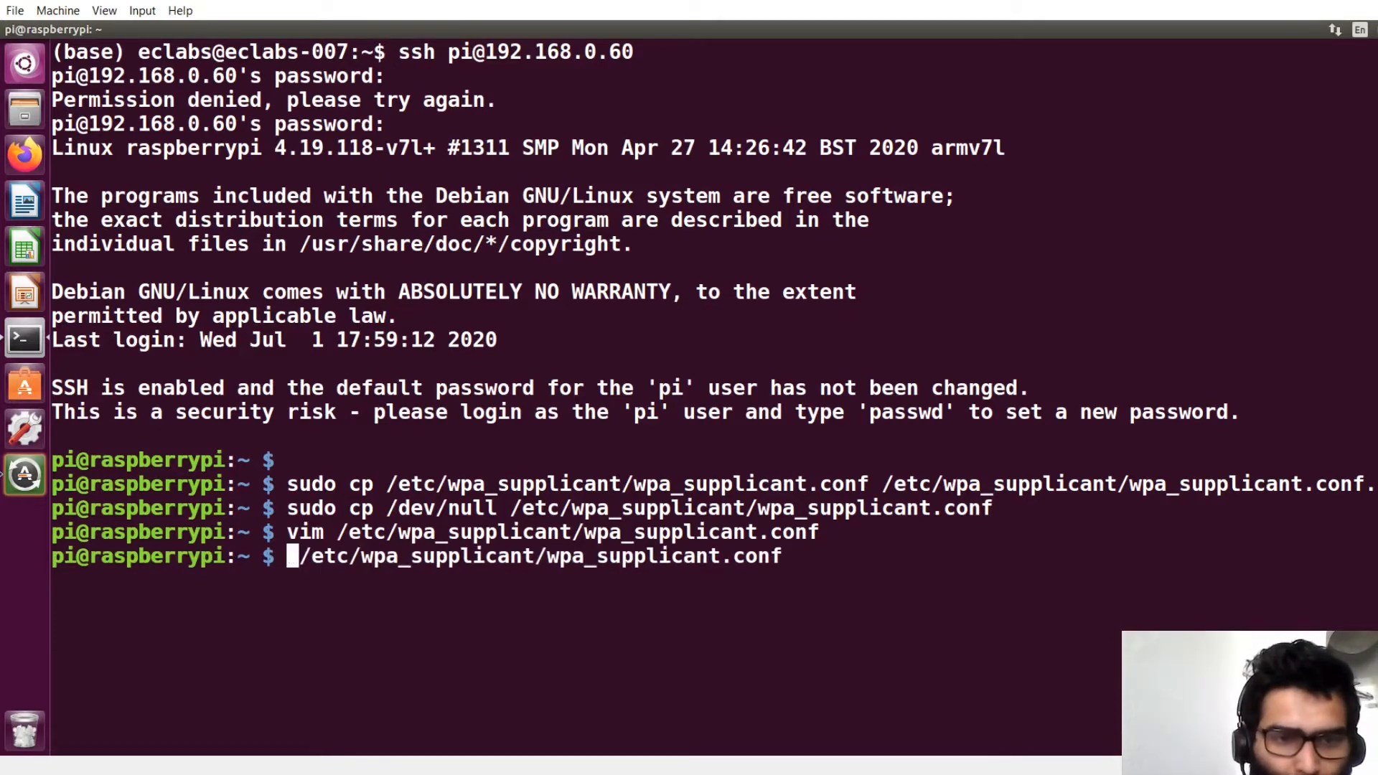
text(sudo)
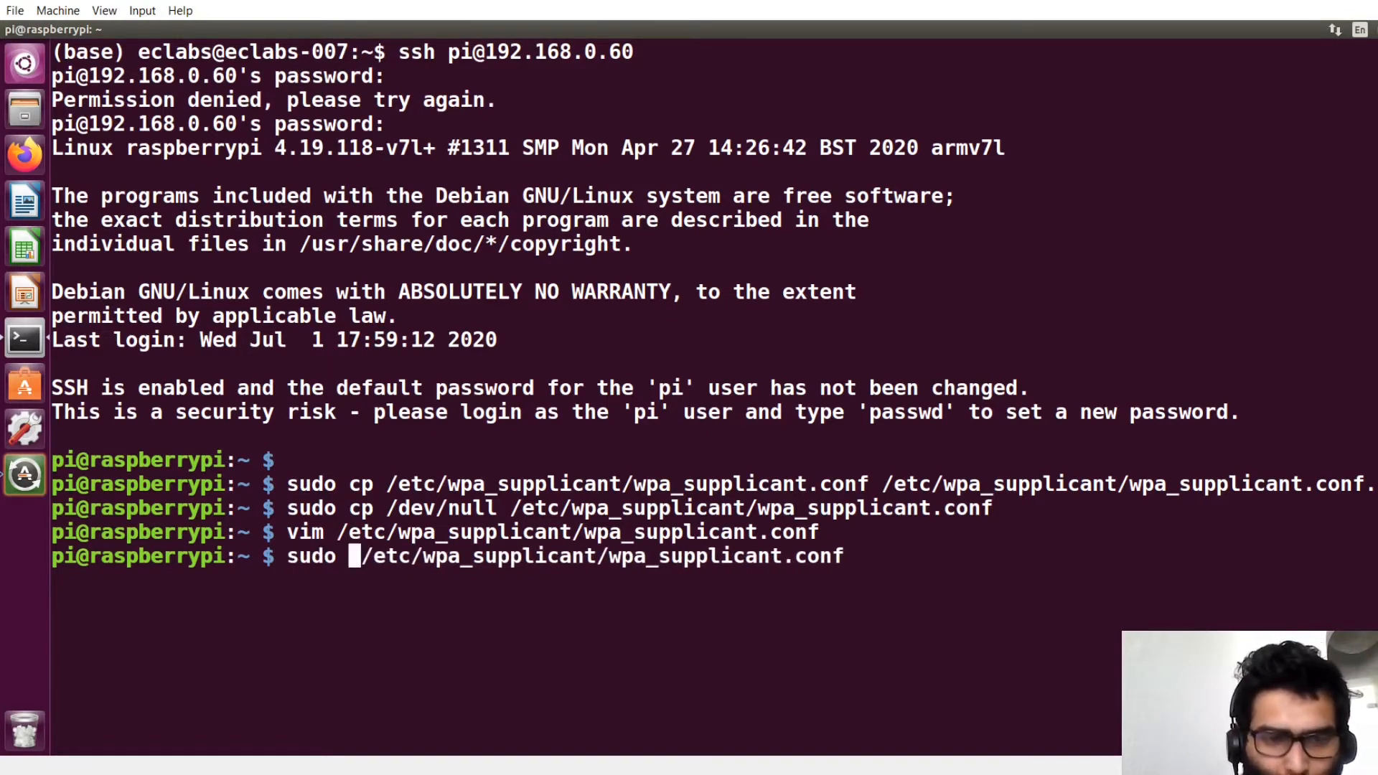
text(nano)
text(update_config=1)
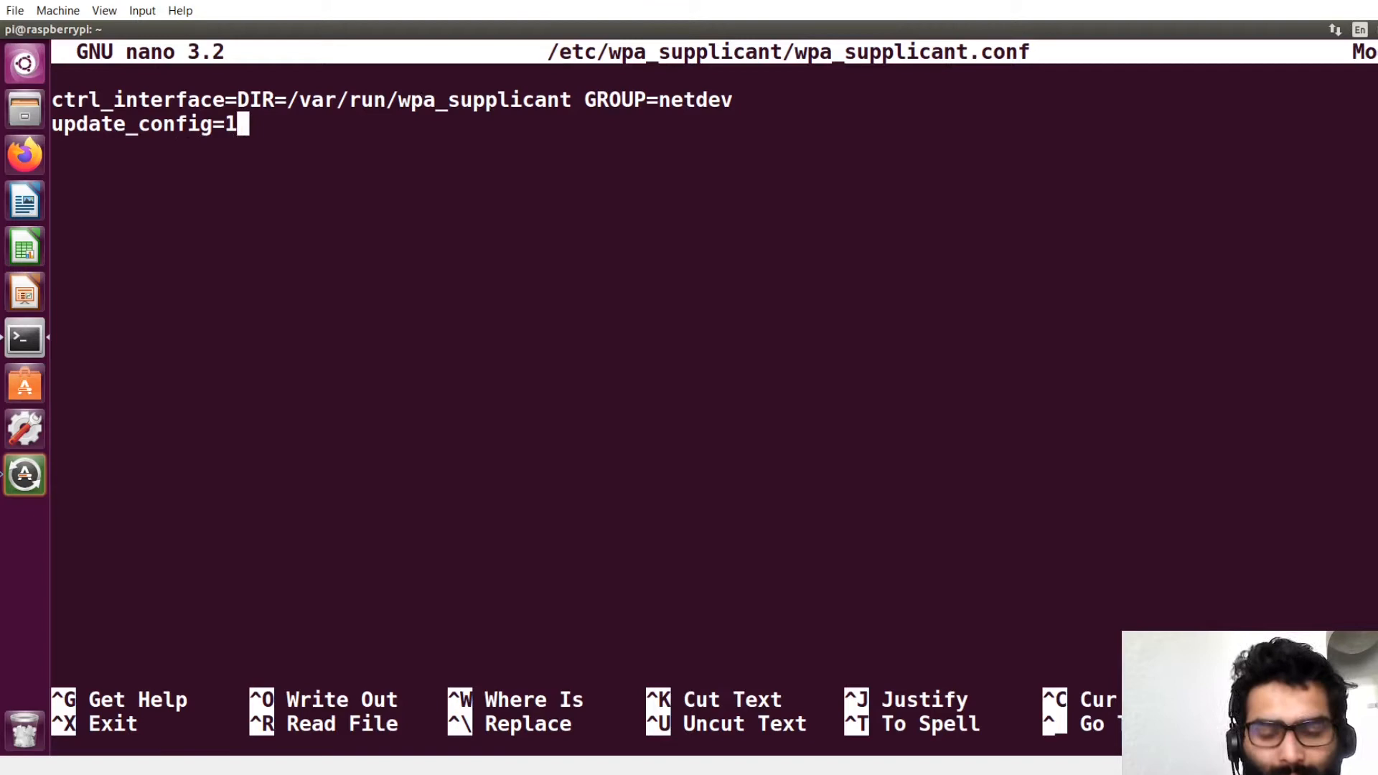
Write out the two-line wpa_supplicant.conf and exit nano to the shell prompt.
key(ctrl+o)
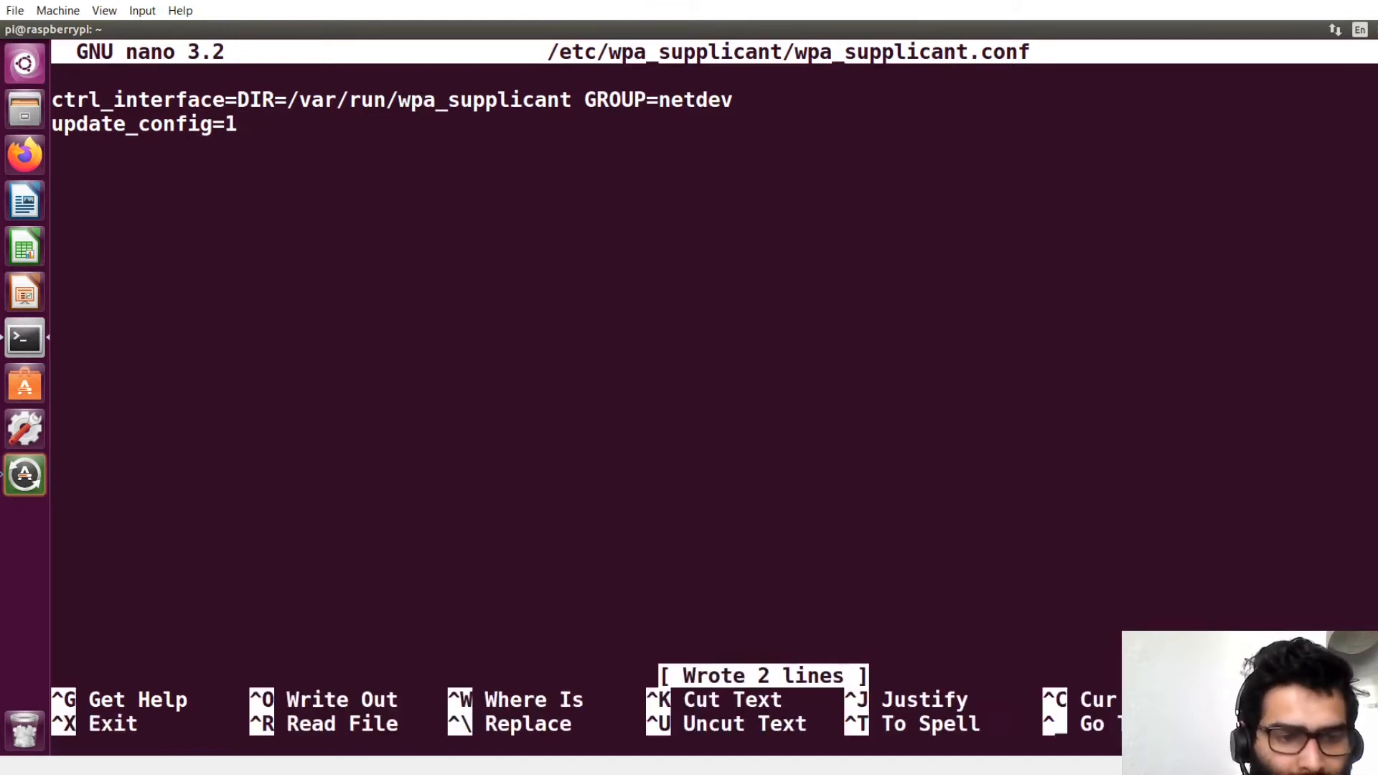
key(ctrl+x)
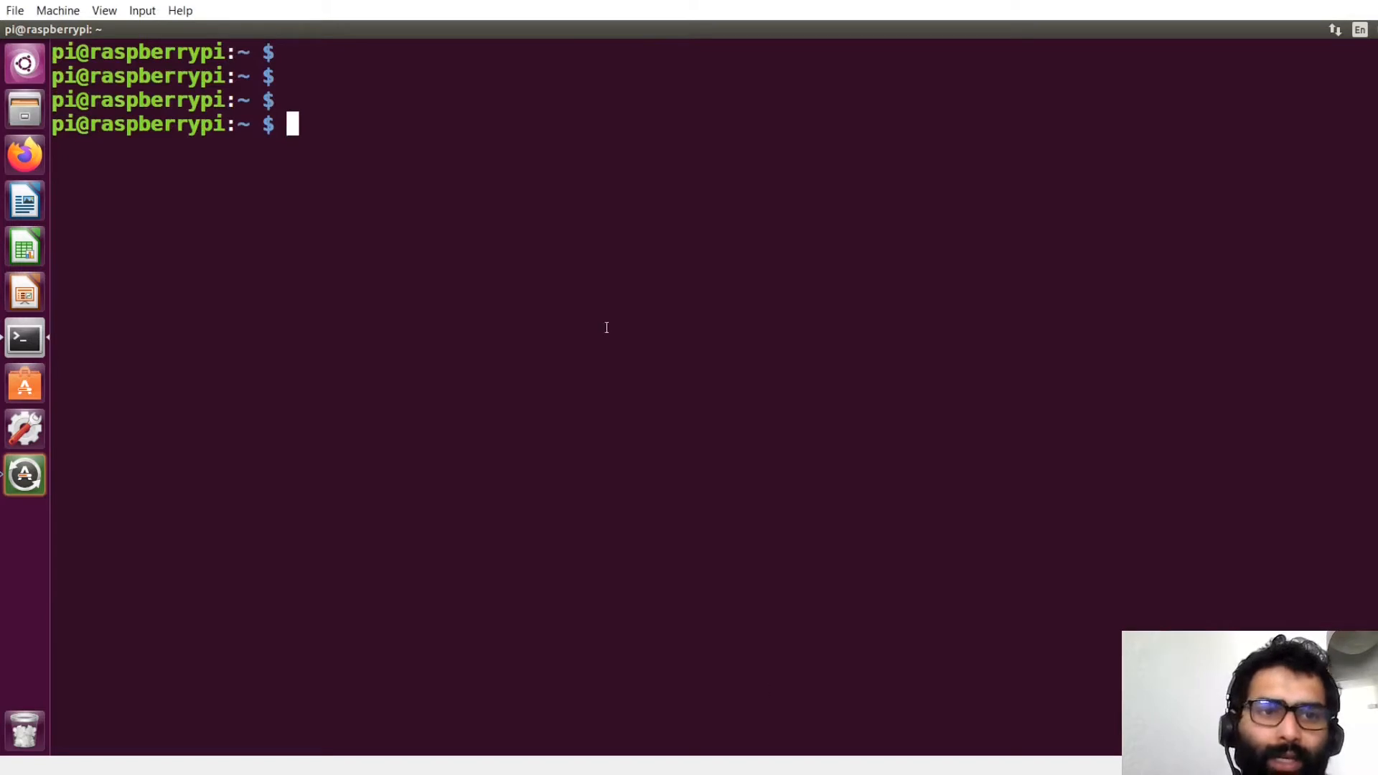
Clone the RaspiAP repo, chmod +x installraspiAP.sh, and enter ./installraspiAP.sh at the prompt.
text(git)
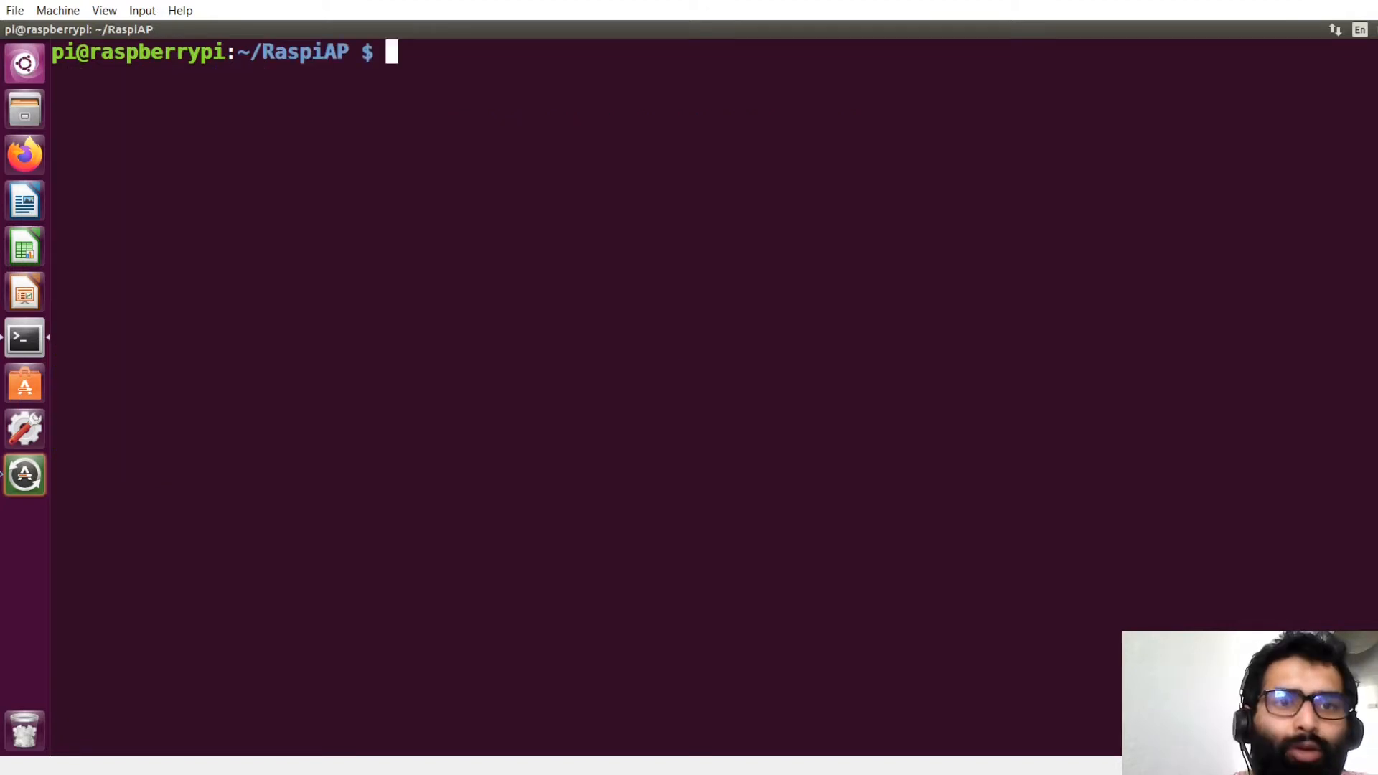
text(ls)
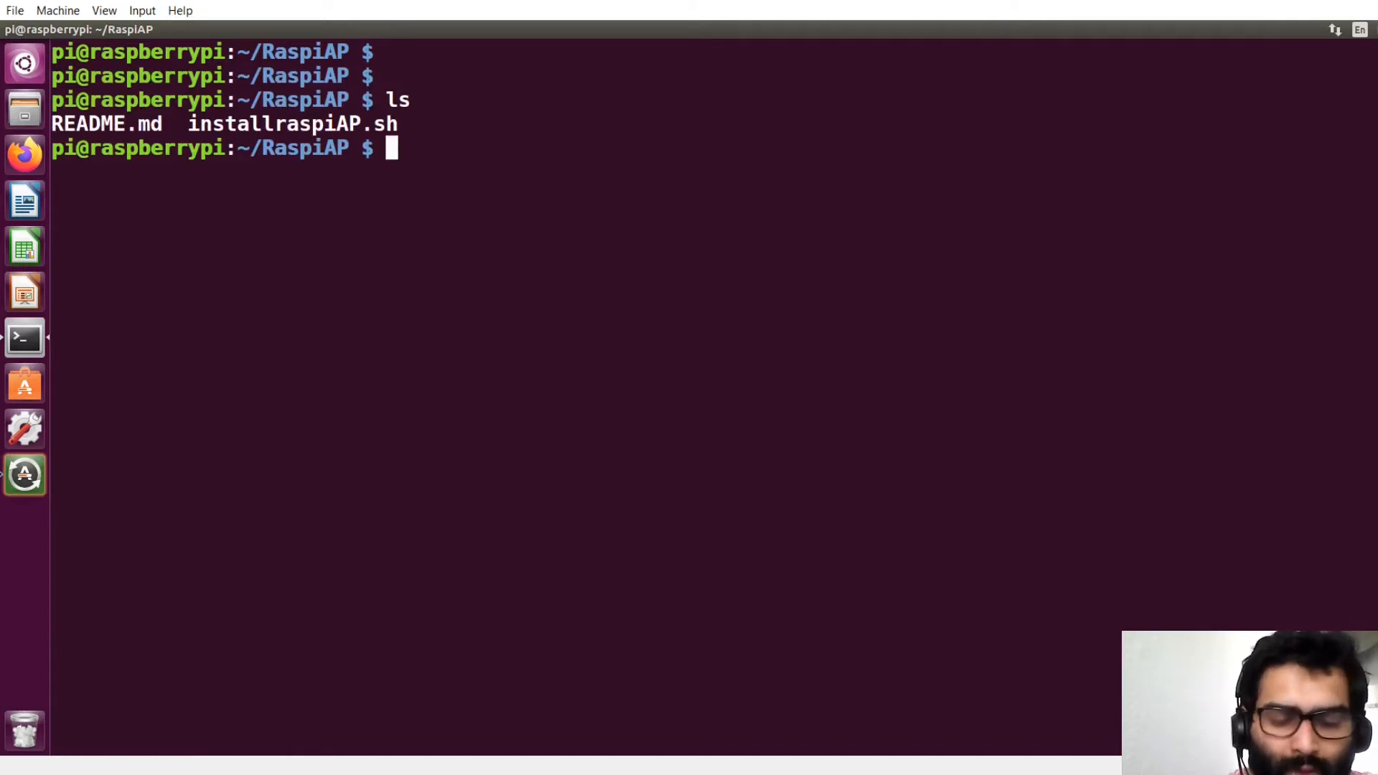
text(chmod +x)
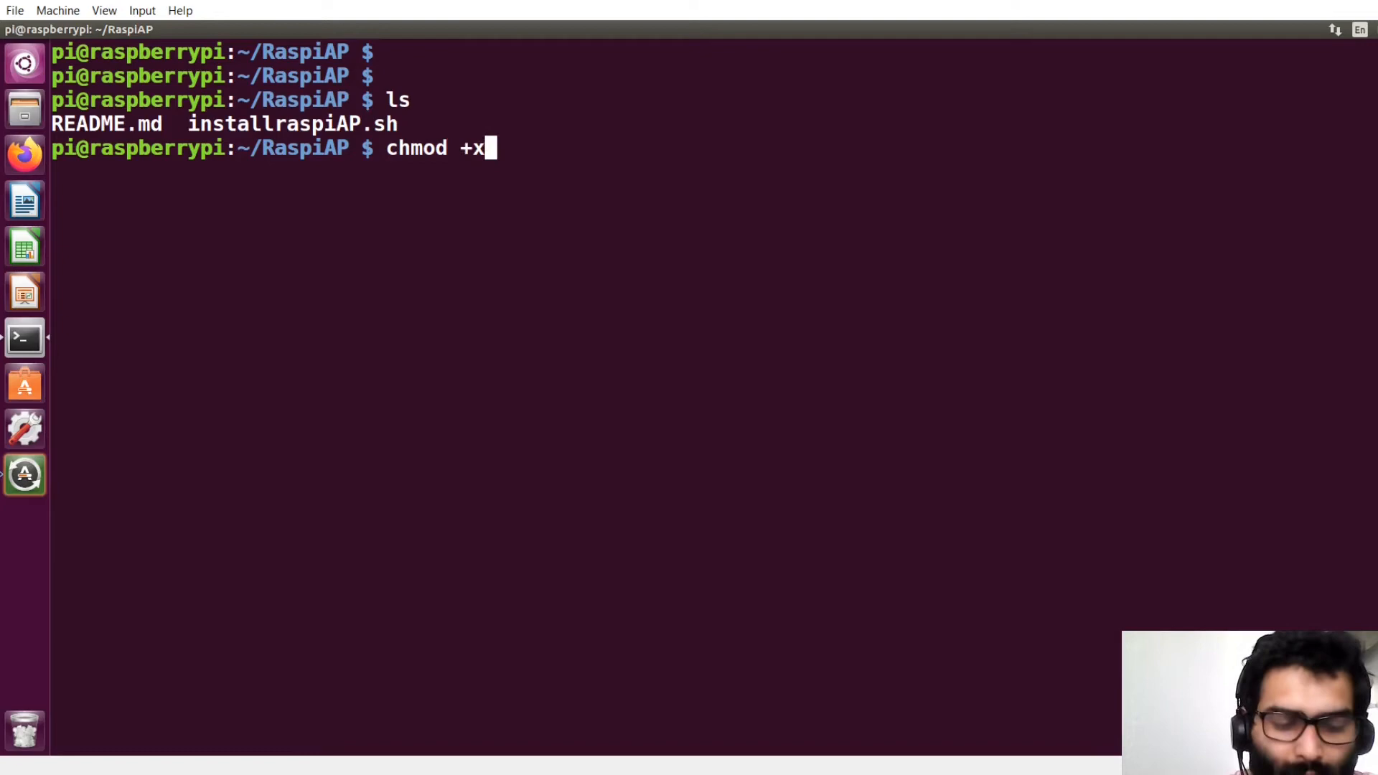
text(installraspiAP.sh)
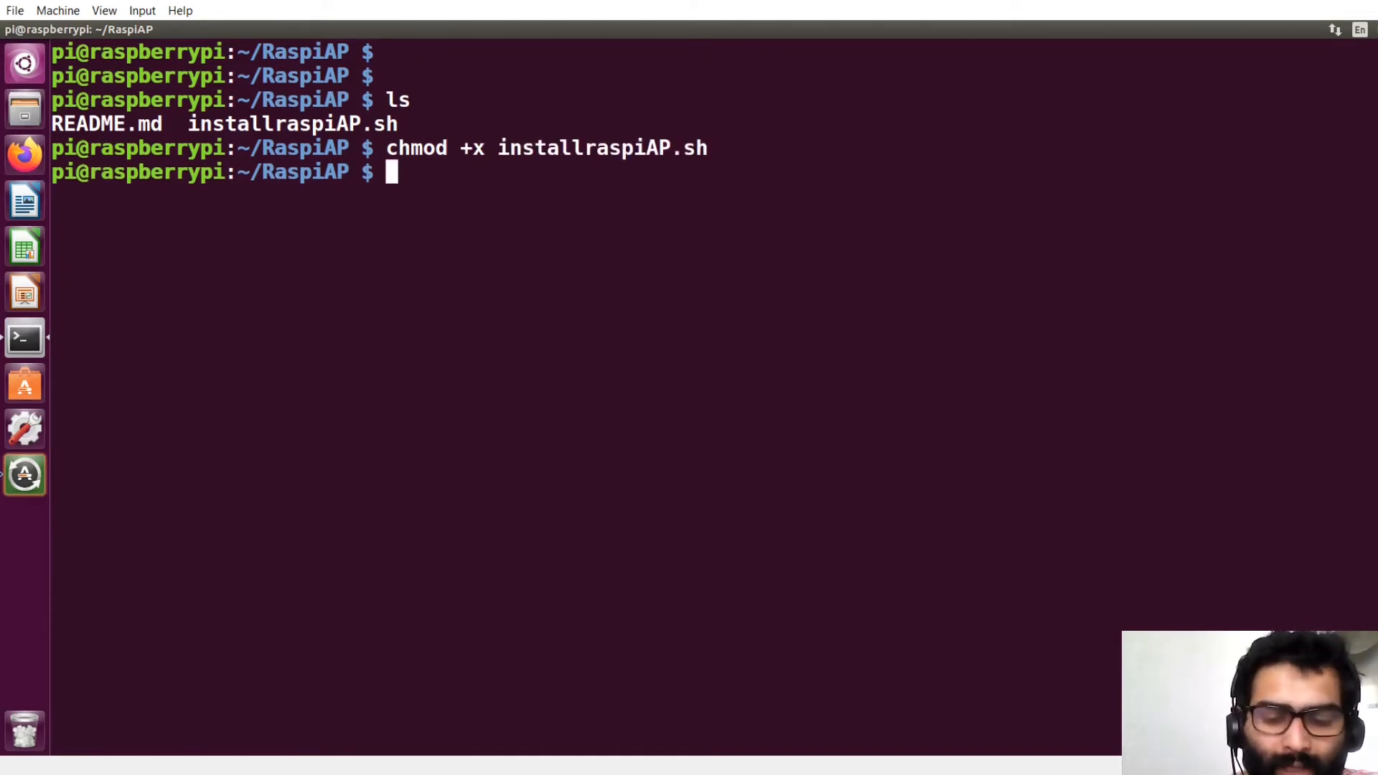
text(./installraspiAP.sh)
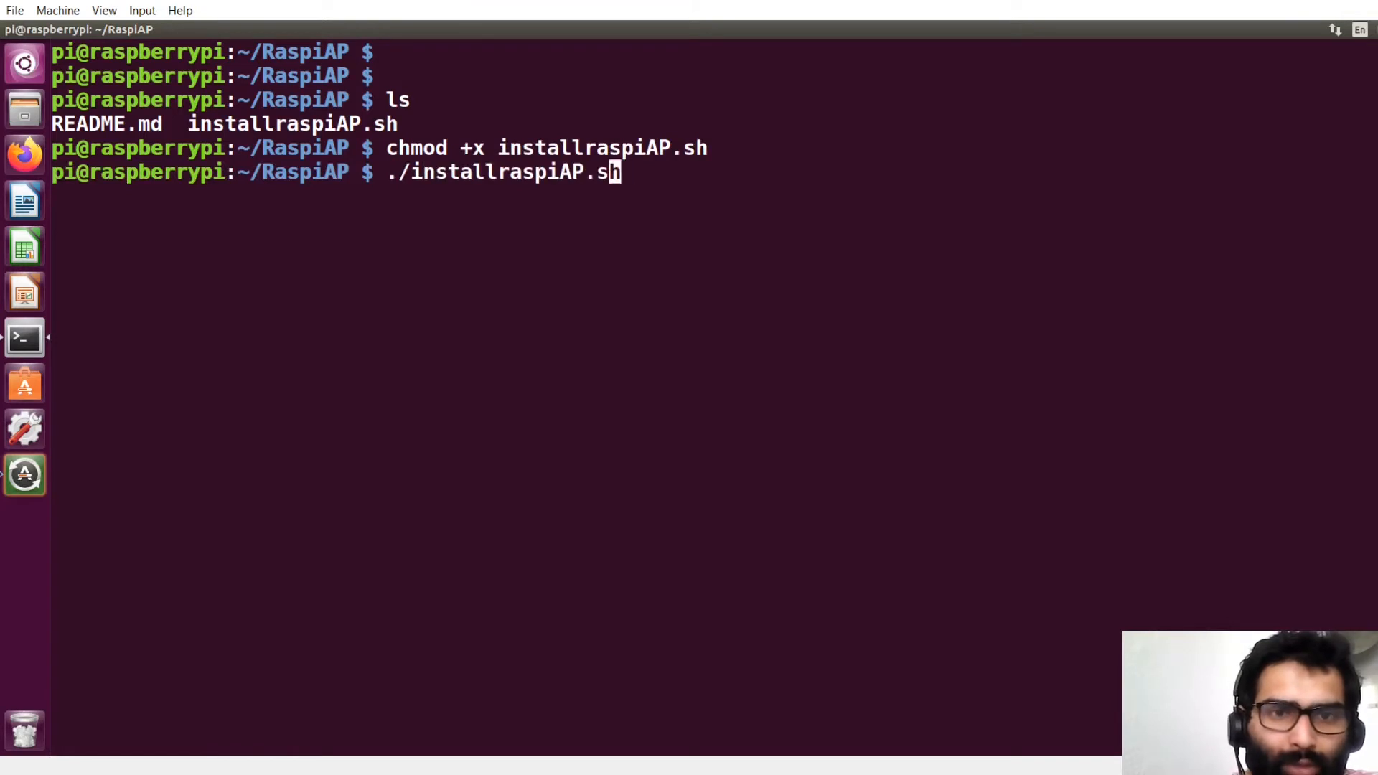
Run the installer with sudo to 'Installation completed', then sudo reboot now.
text(sudo)
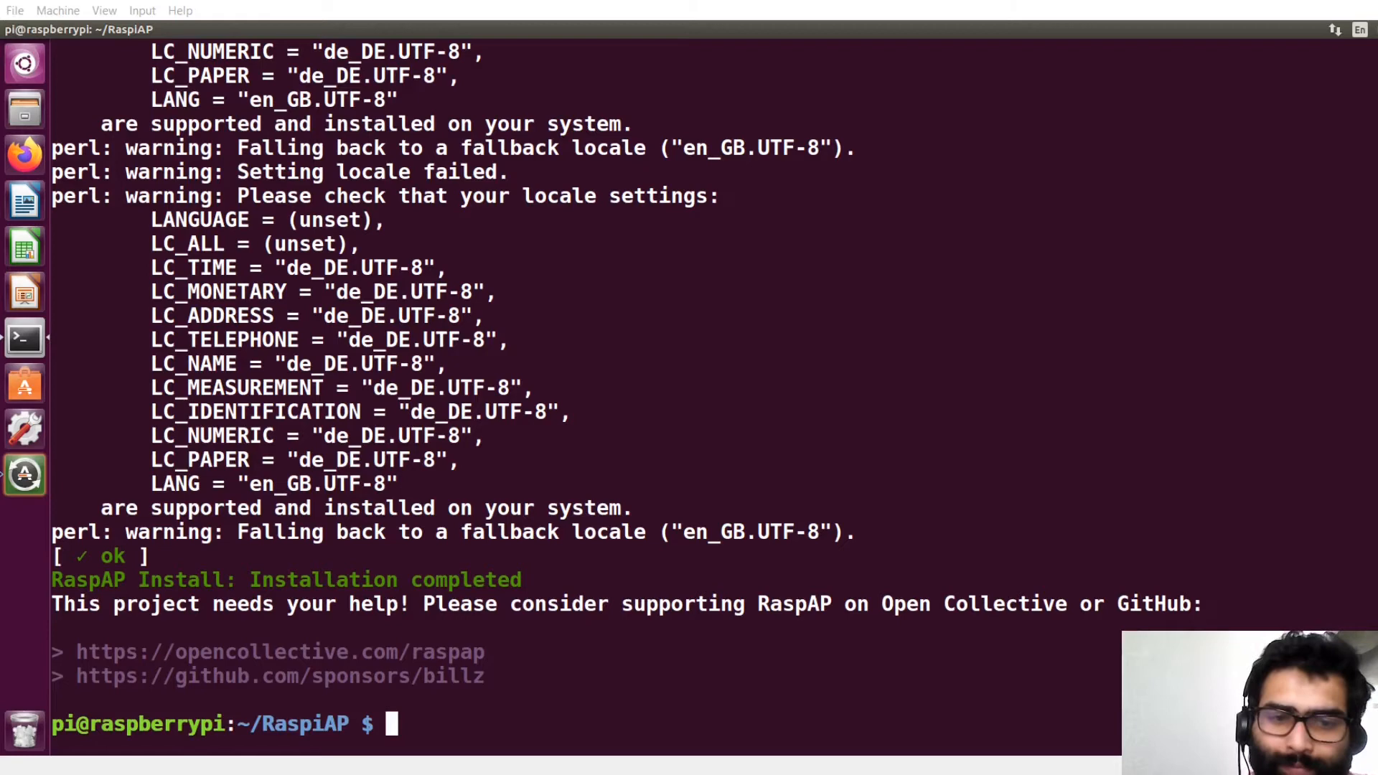
text(sudo reboot now)
text(ssh pi@192.168.0.60)
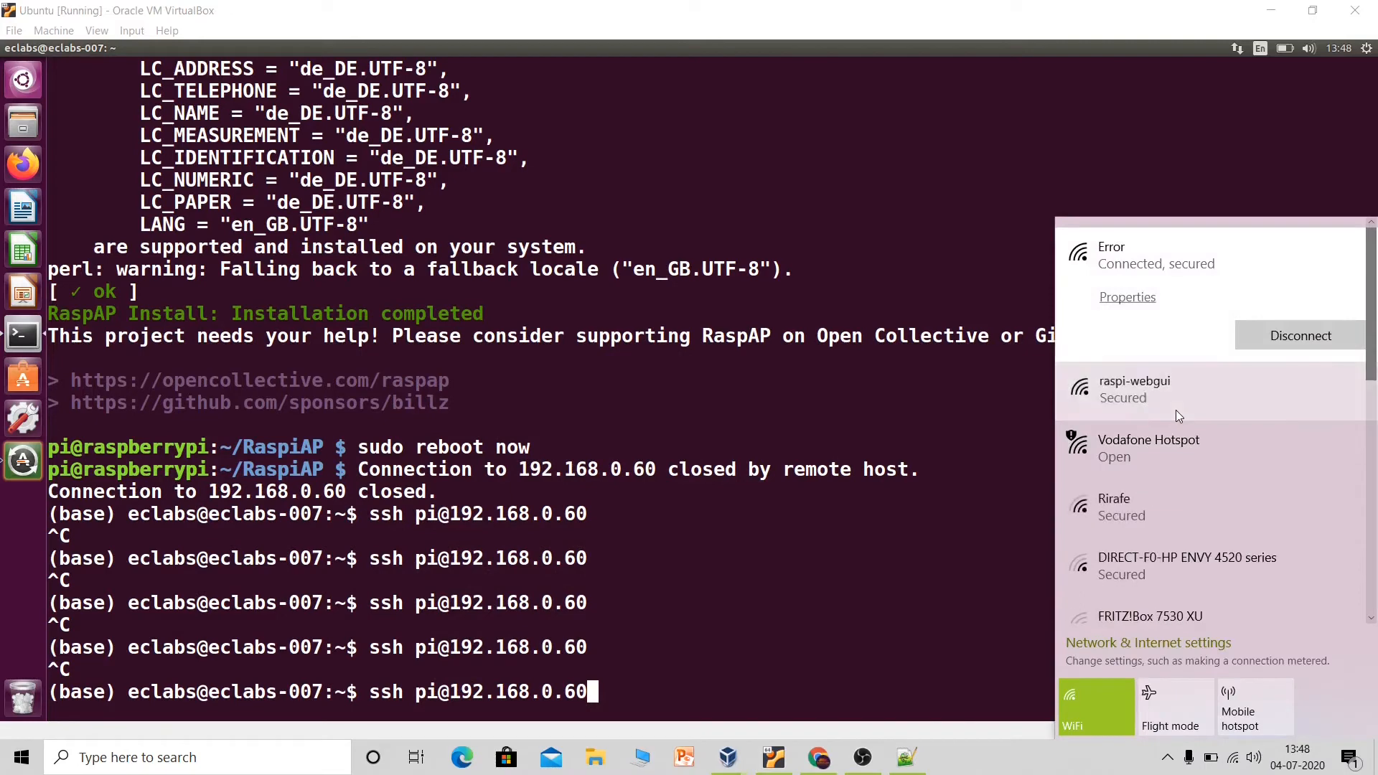
click(1134, 389)
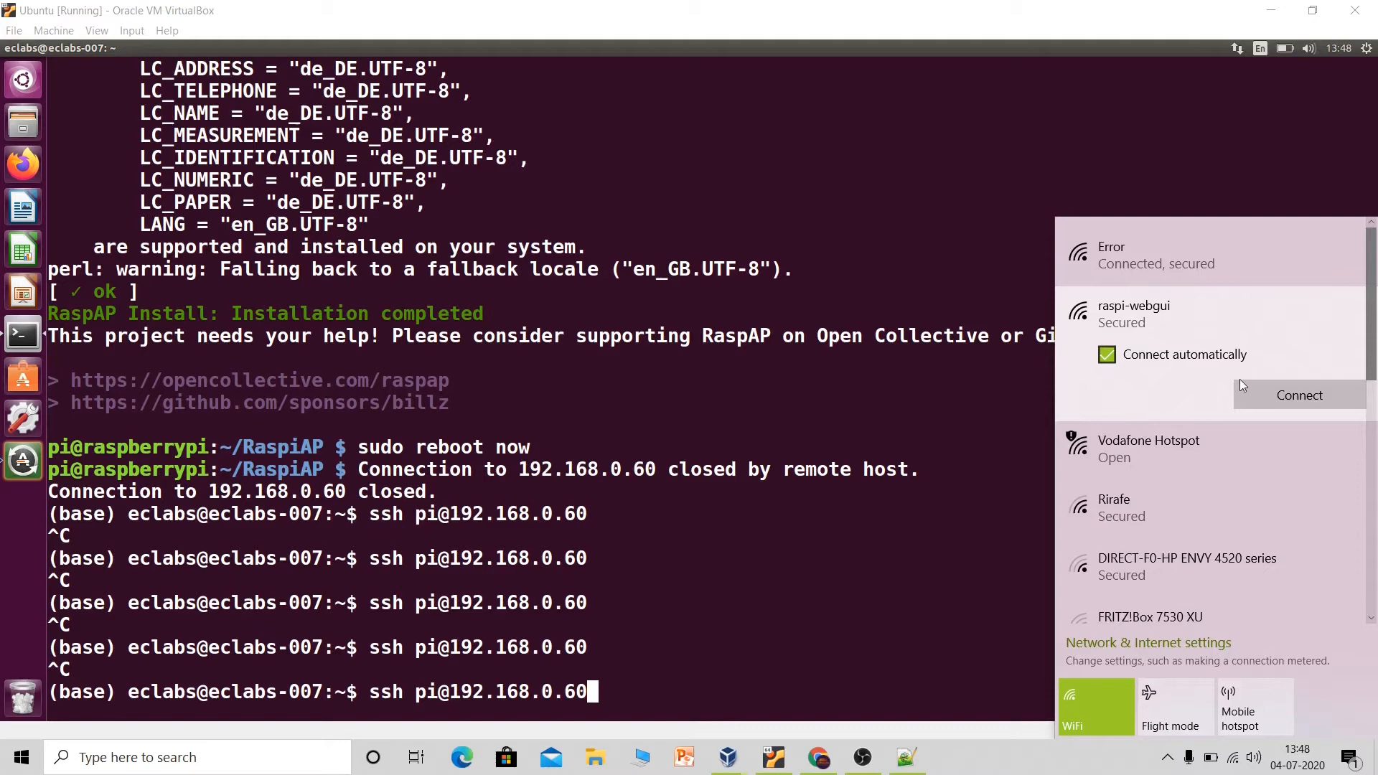
click(1299, 395)
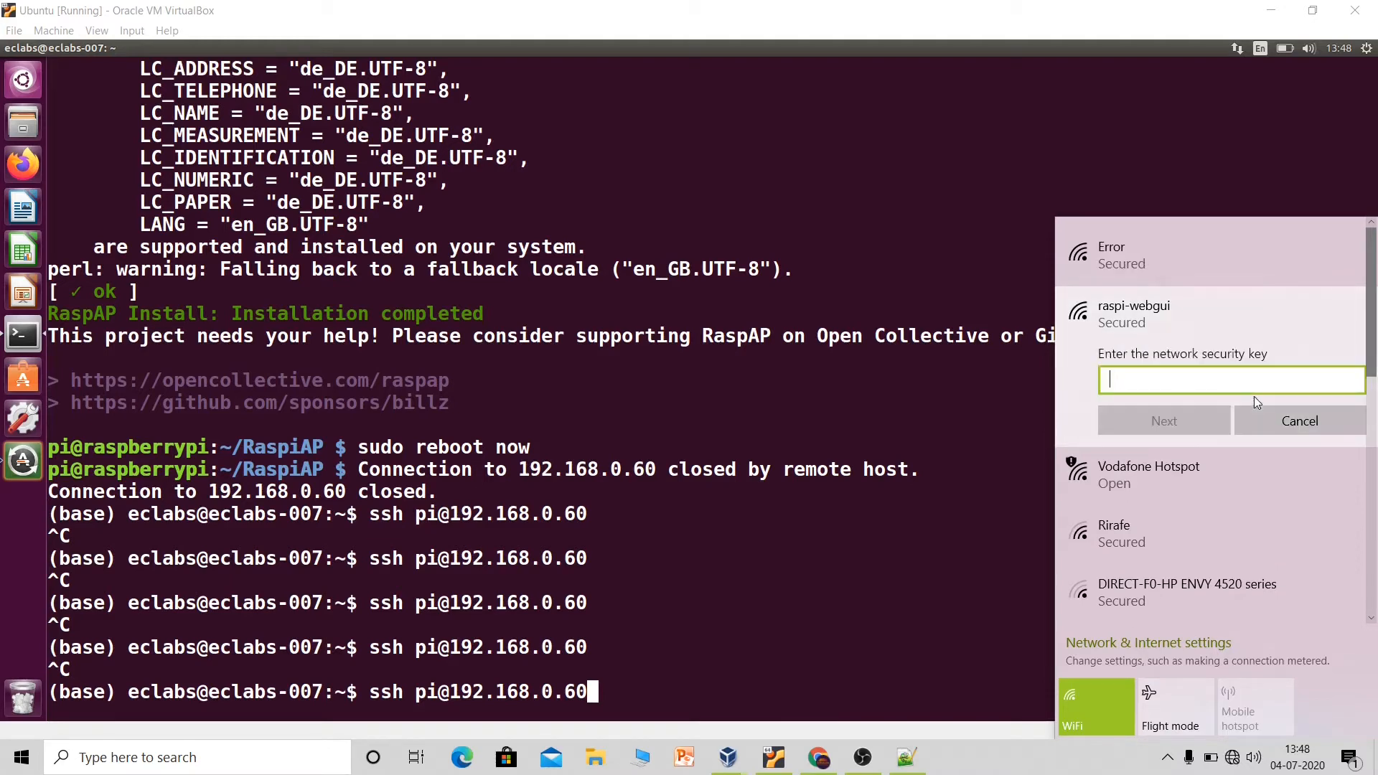
text(•)
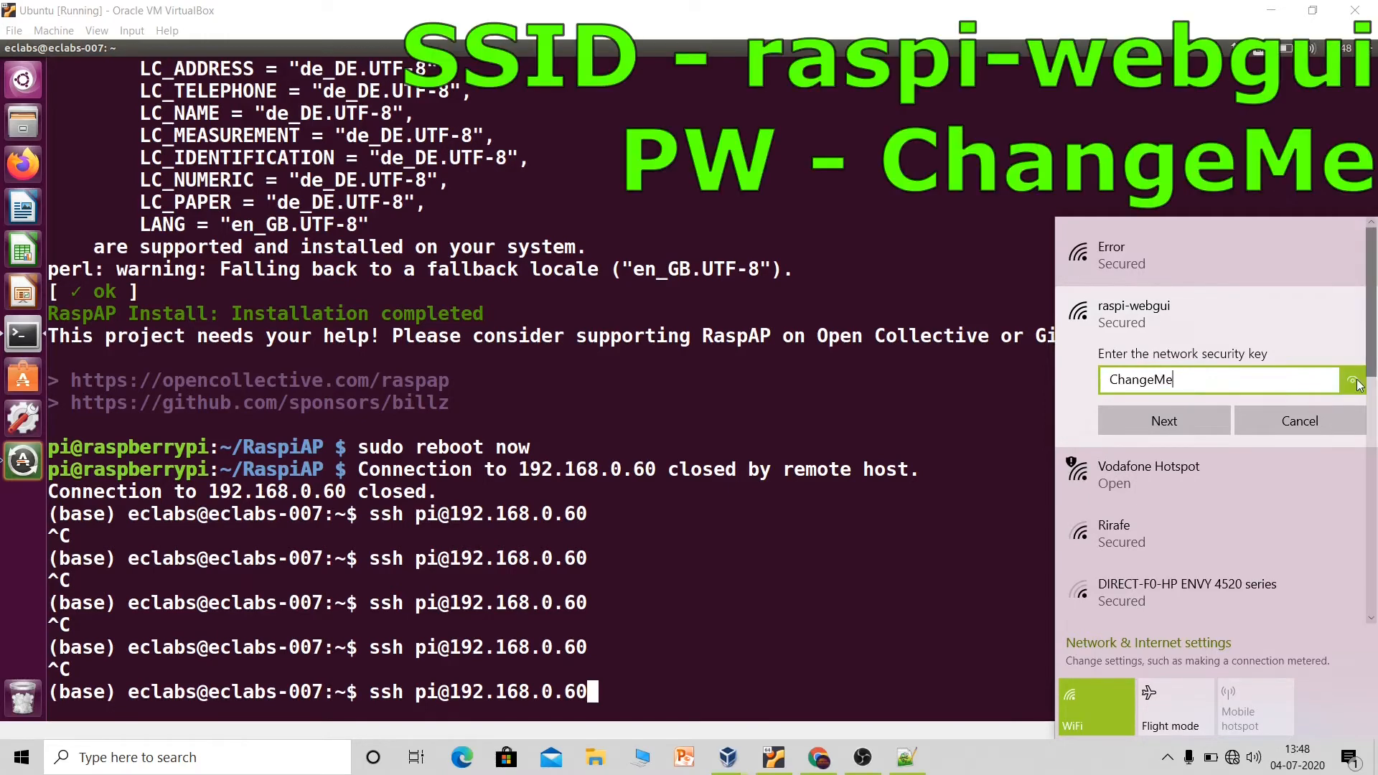
click(1356, 379)
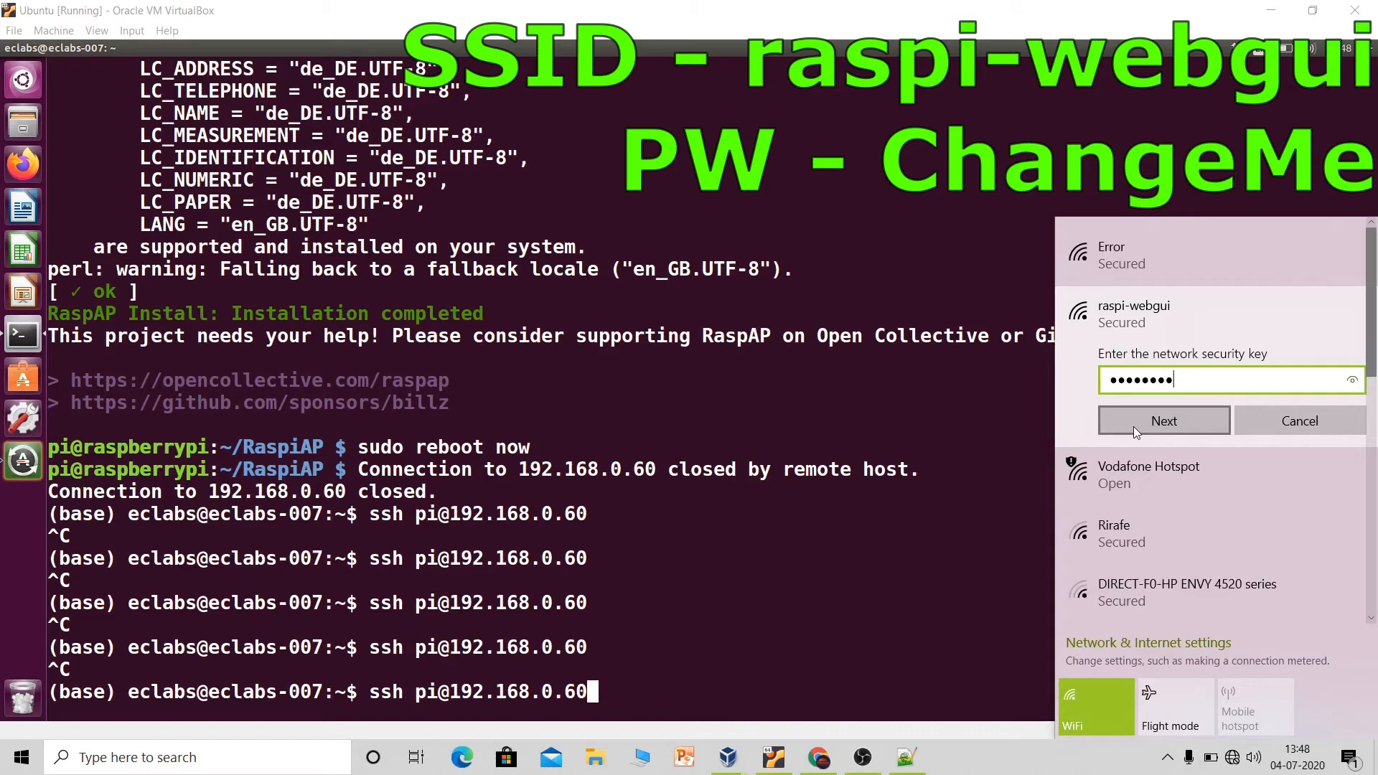
click(1162, 420)
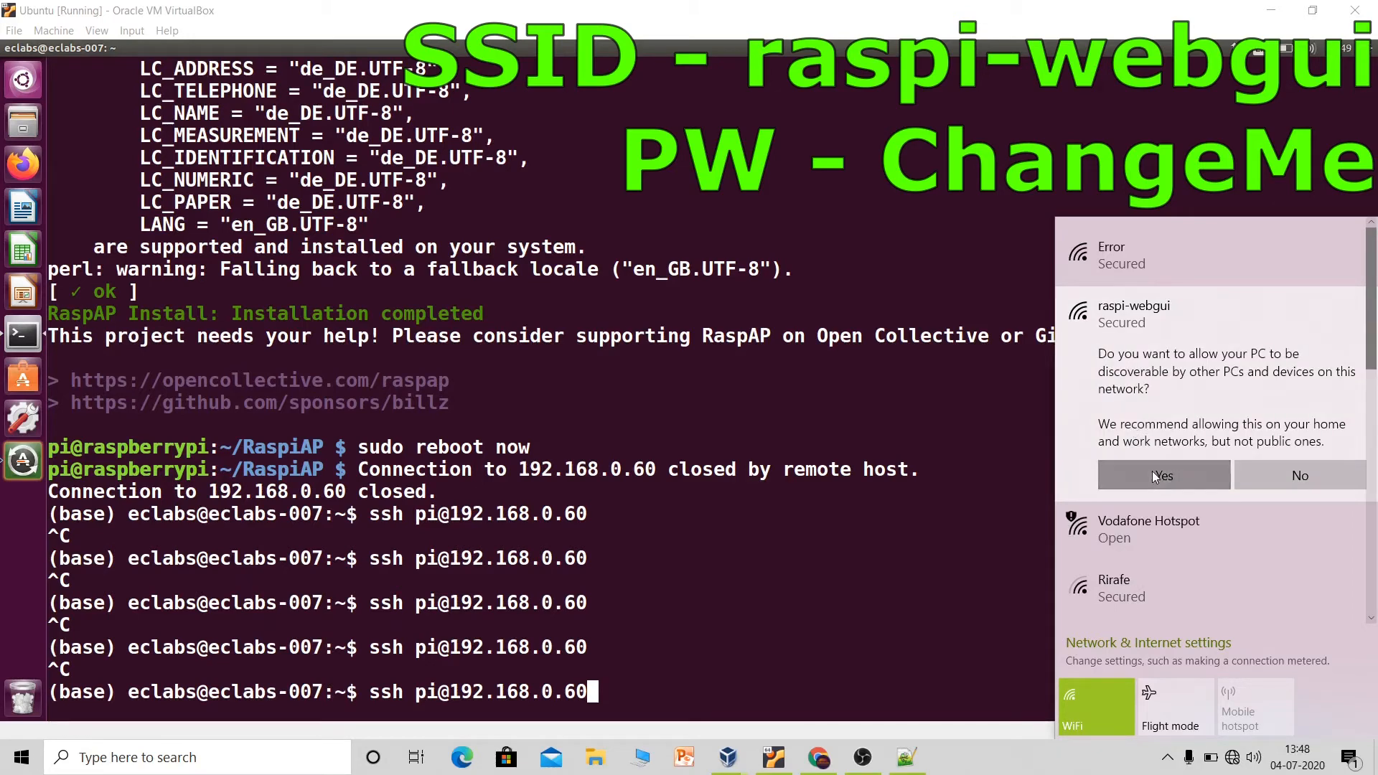
click(1162, 475)
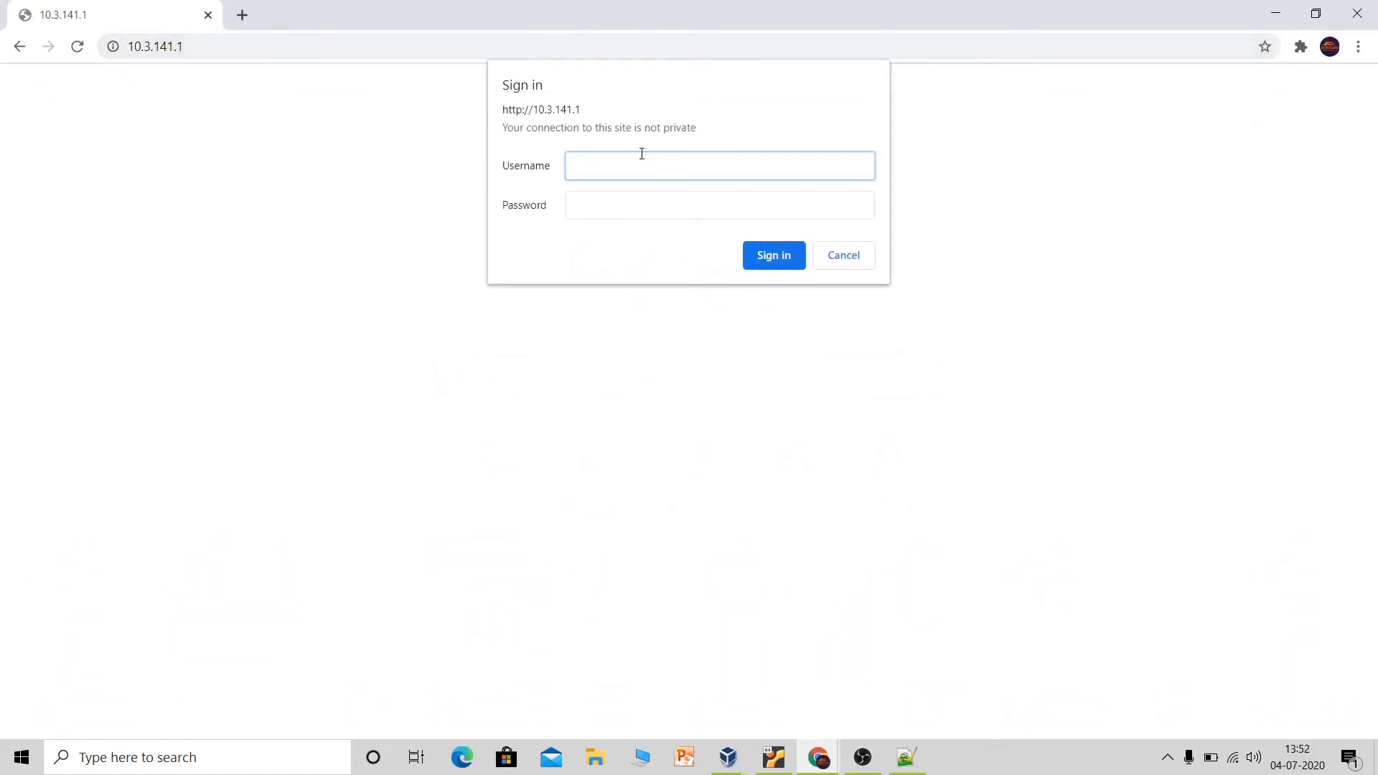
Sign in at 10.3.141.1 as admin to reach the RaspAP dashboard.
text(admin)
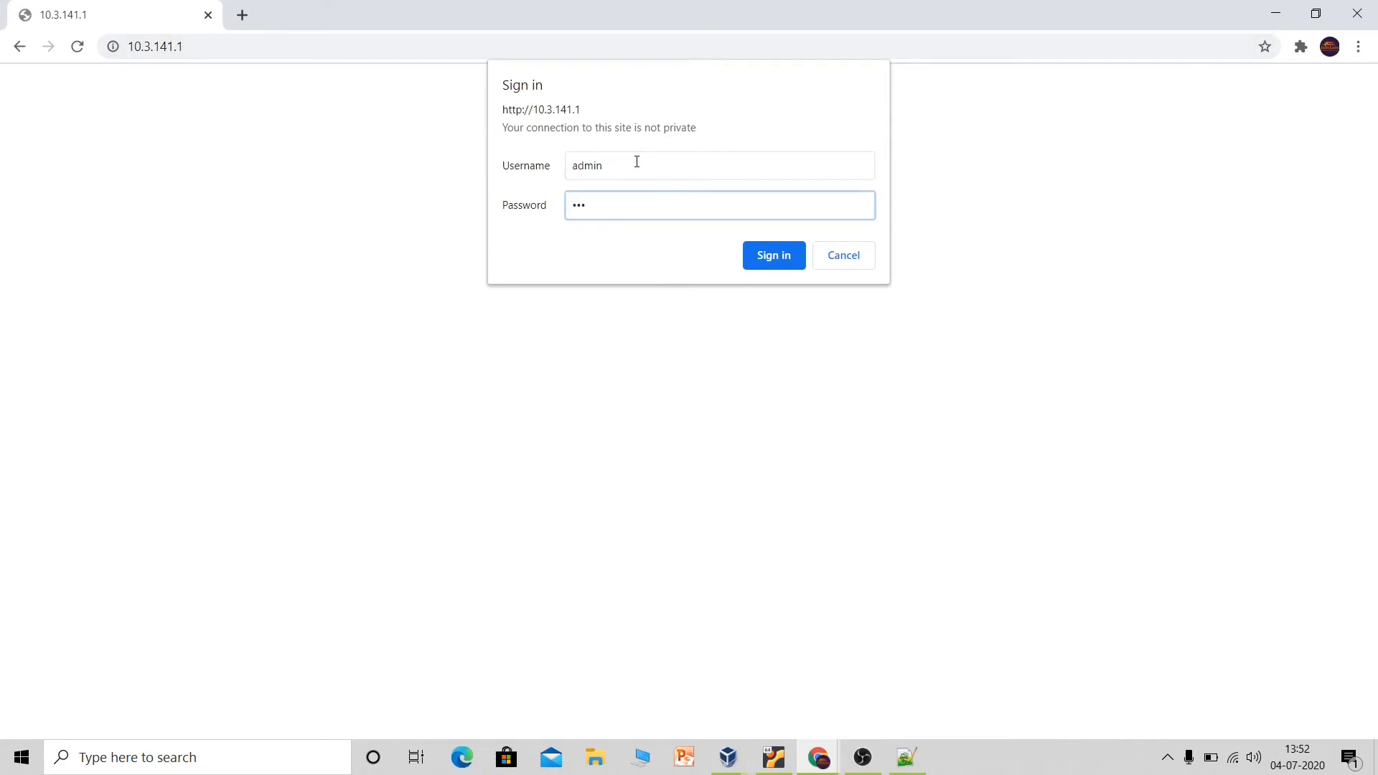
click(772, 256)
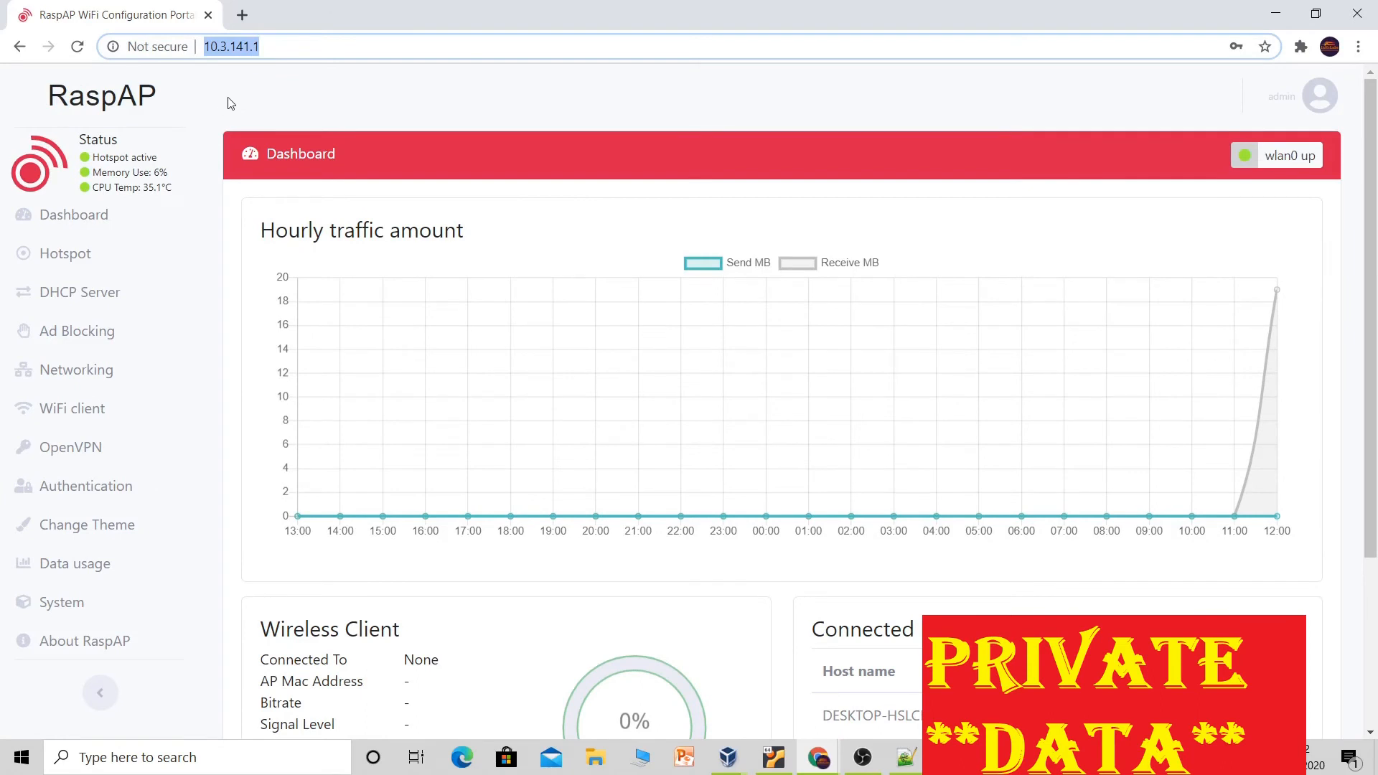
mouse_move(305, 82)
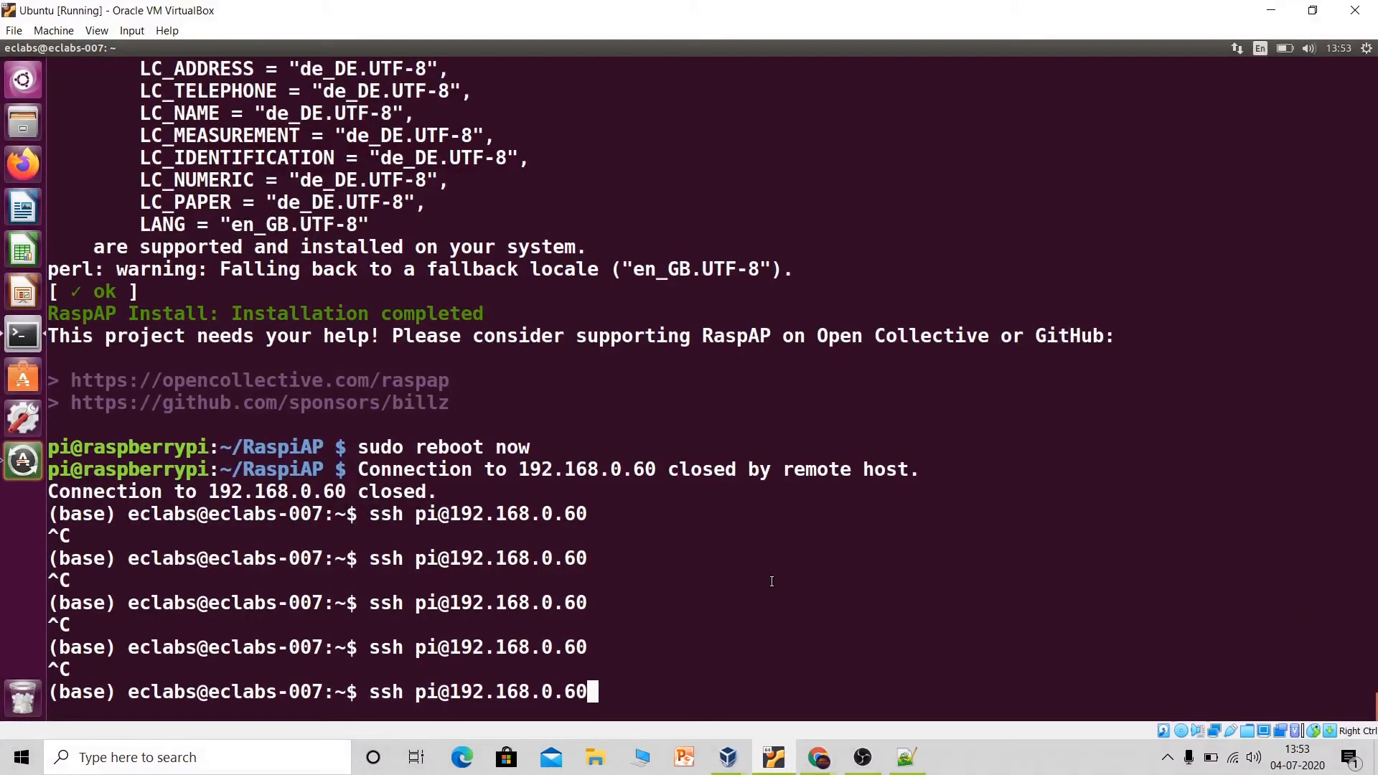
key(BackSpace)
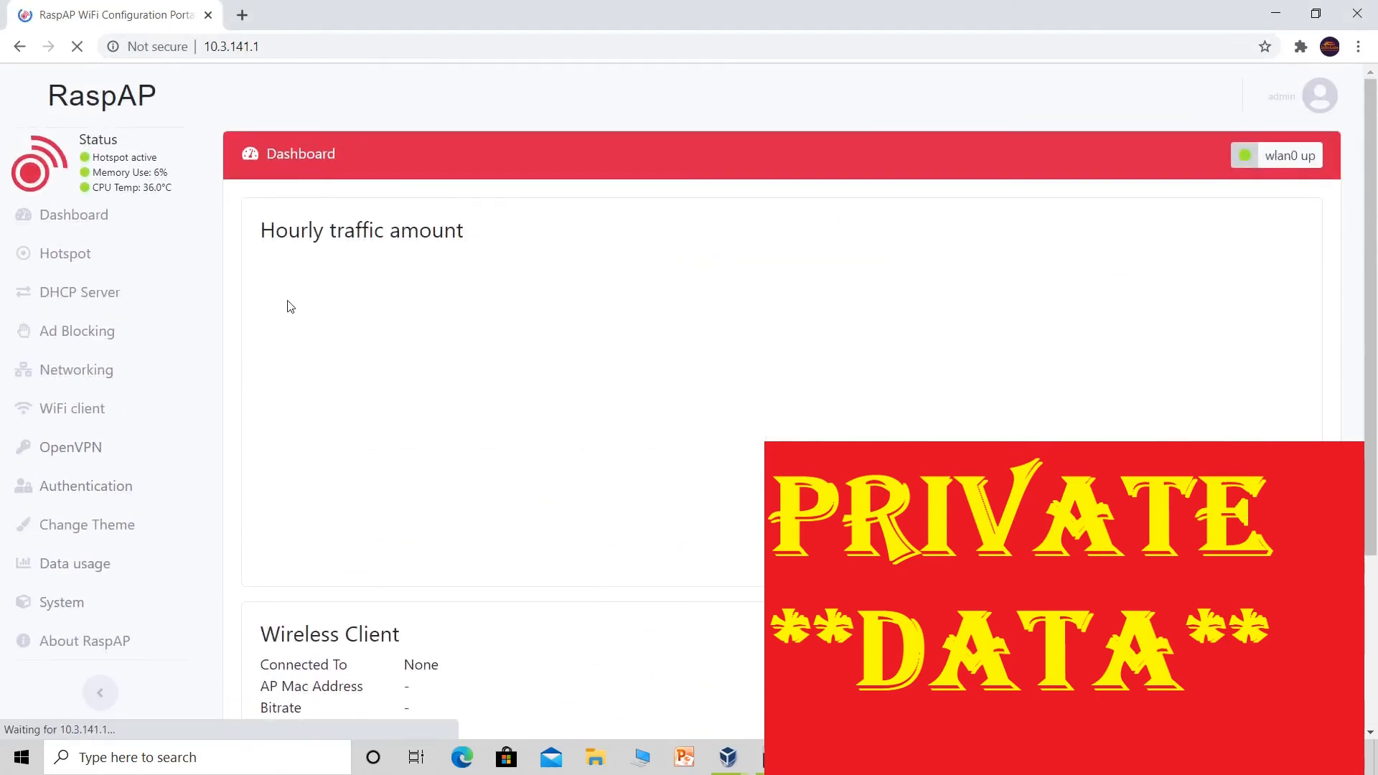
Go to About RaspAP in the sidebar, showing version 2.5.
scroll(down, 3)
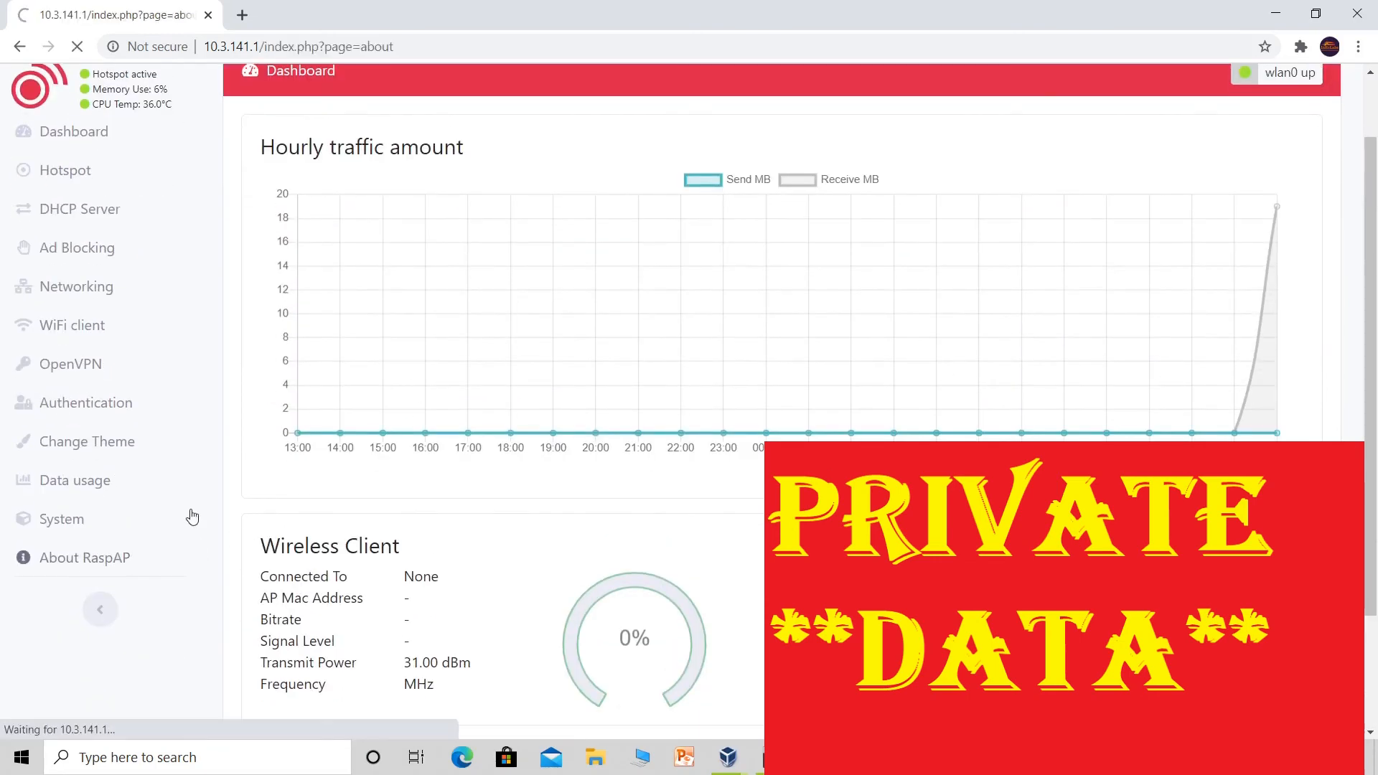
click(85, 557)
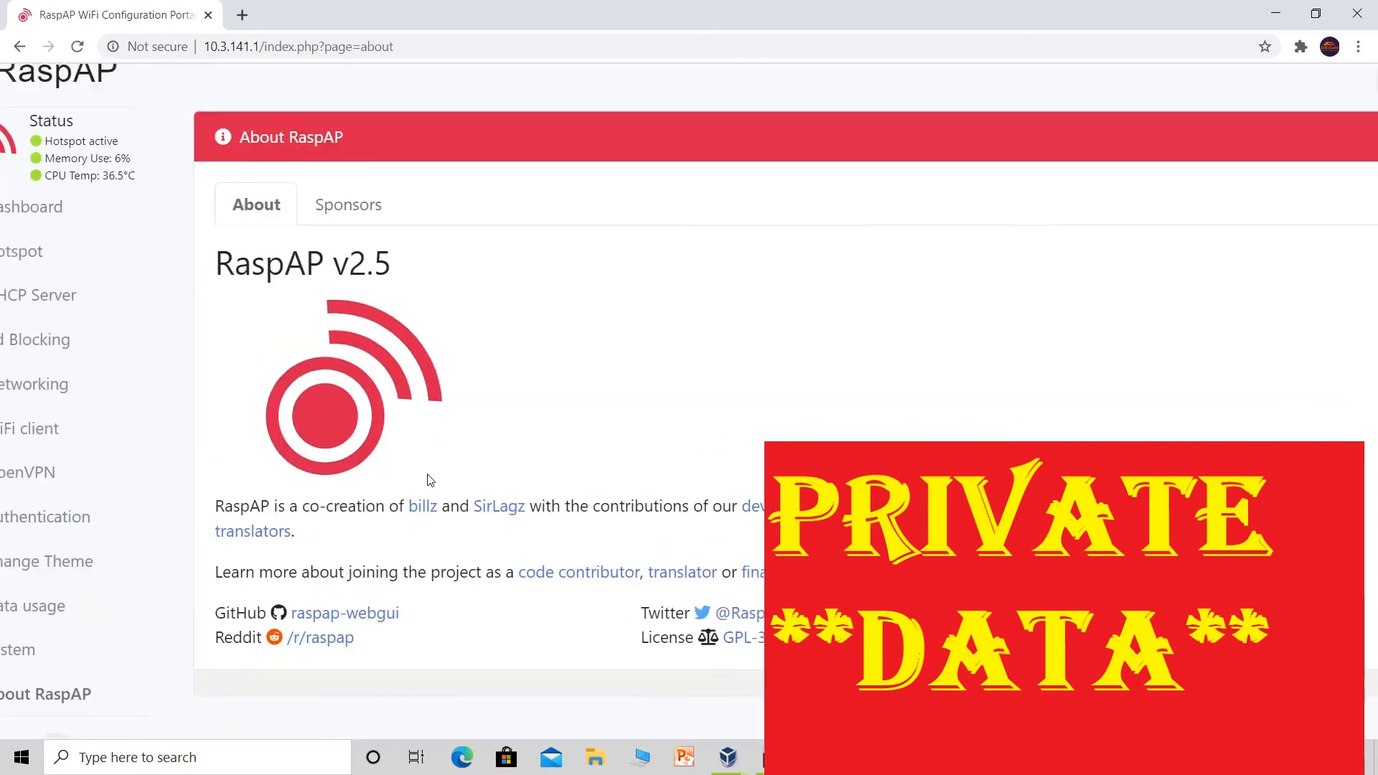